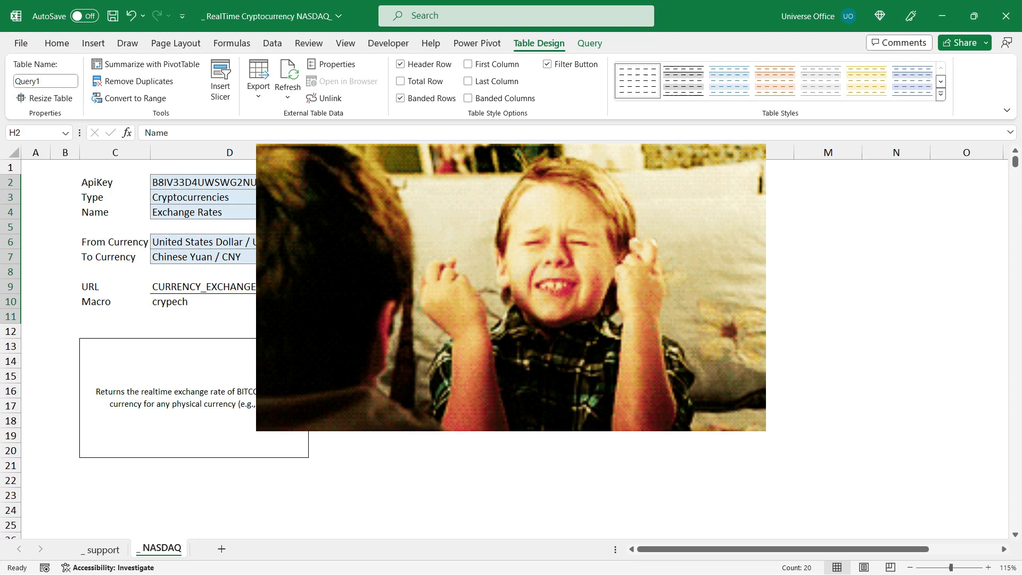
left_click(344, 217)
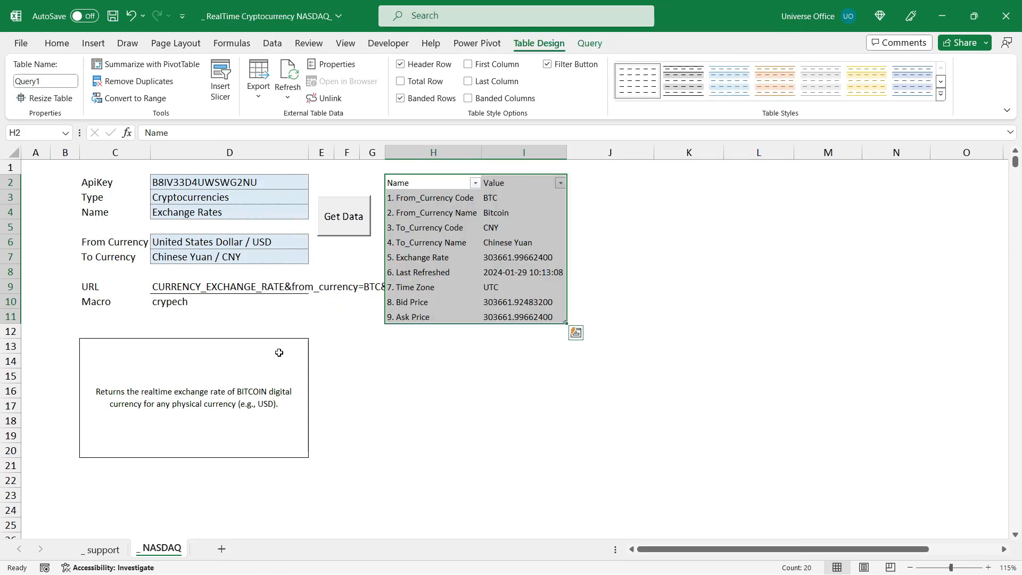